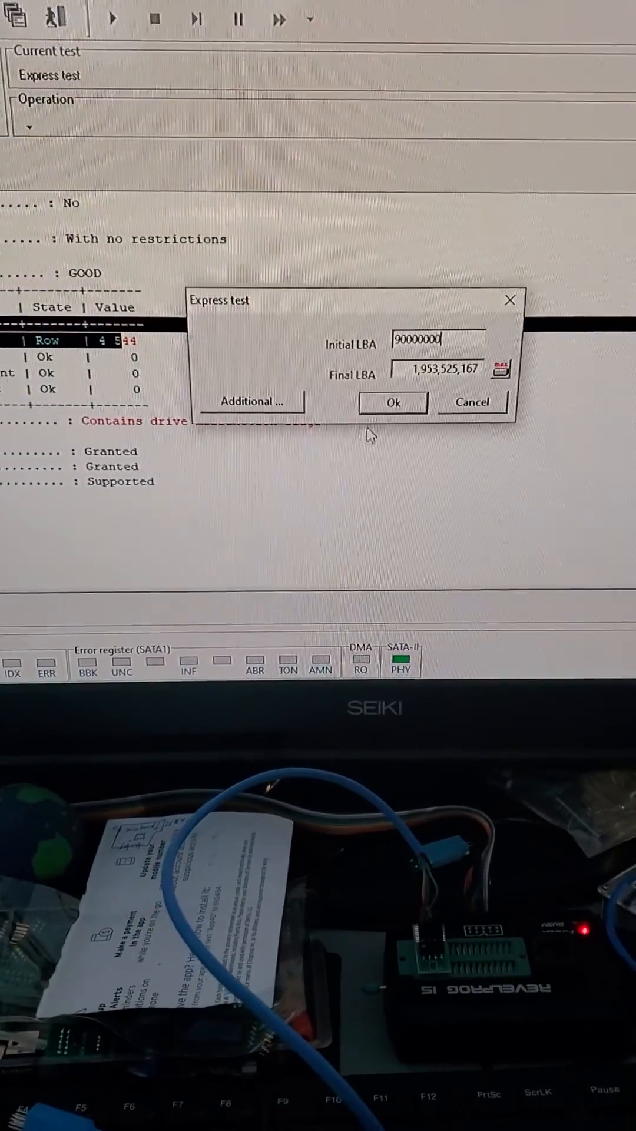
- Confirm Initial LBA 90000000 in the Express test dialog to start the surface scan
left_click(392, 401)
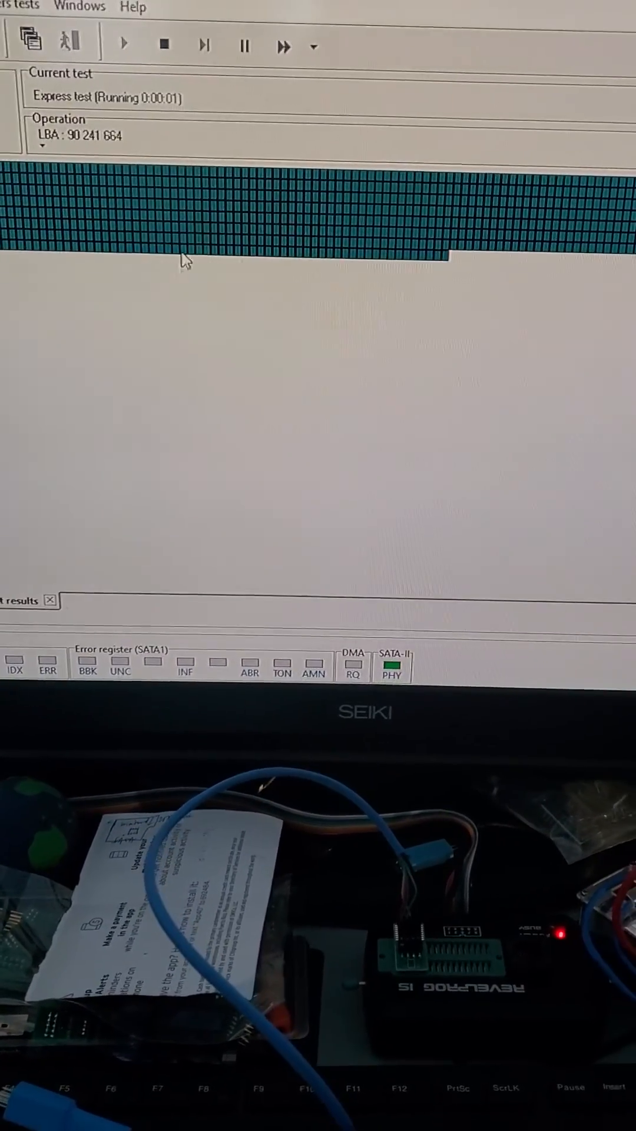